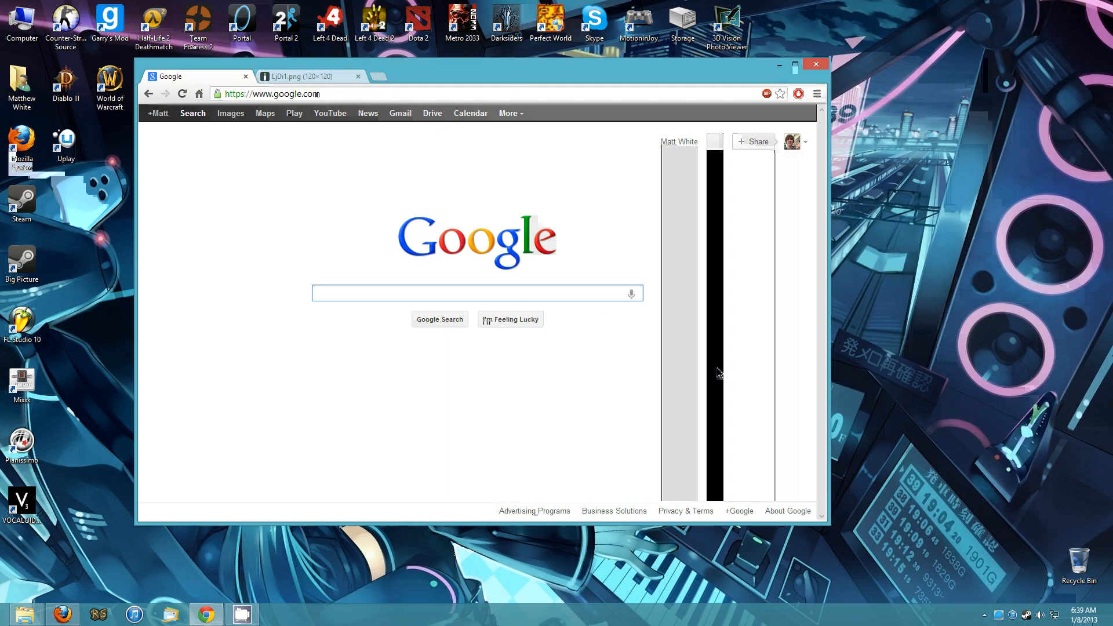
- Search Google for 'Obly' and reach the XDA Developers OblyTile thread
text(Obly)
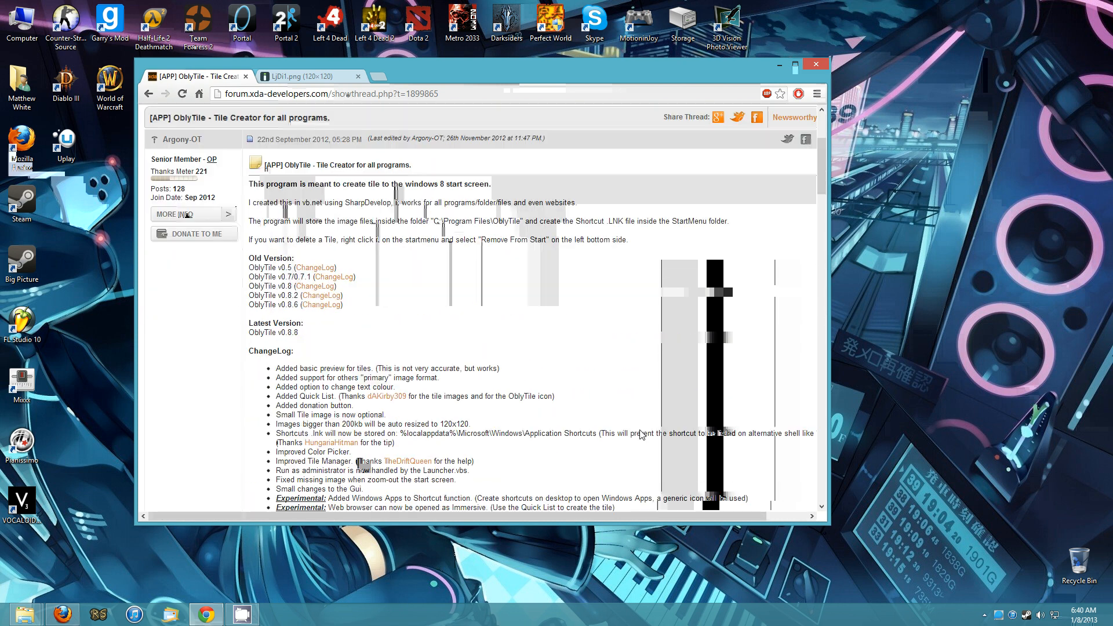
- Scroll through the thread's changelog and notes toward the OblyTile v0.8.8 download link
scroll(down, 3)
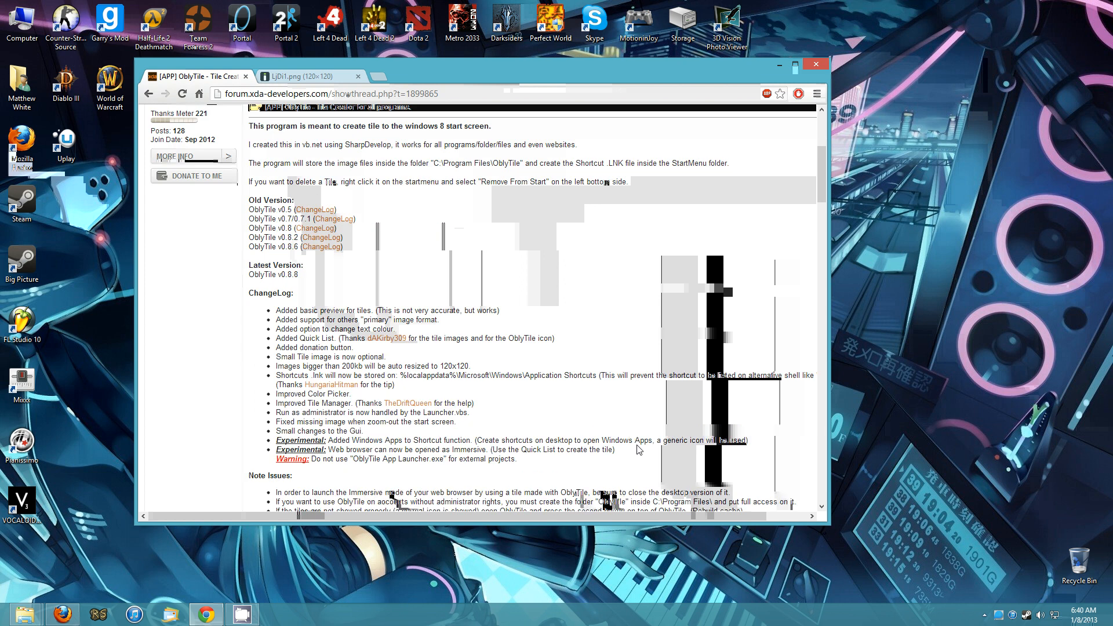
mouse_move(646, 458)
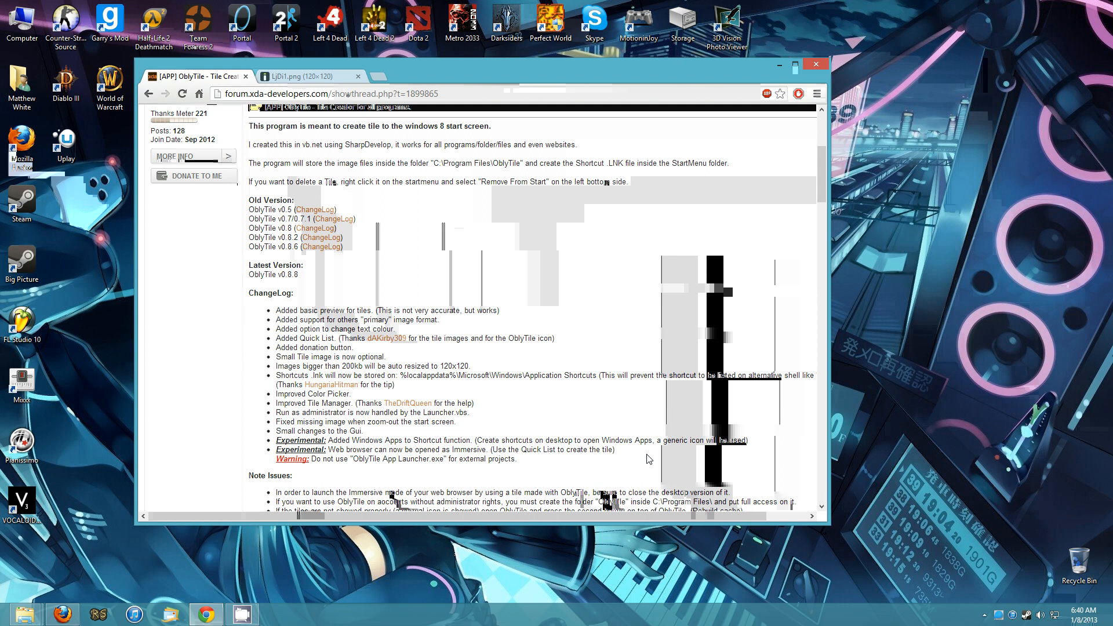
scroll(down, 3)
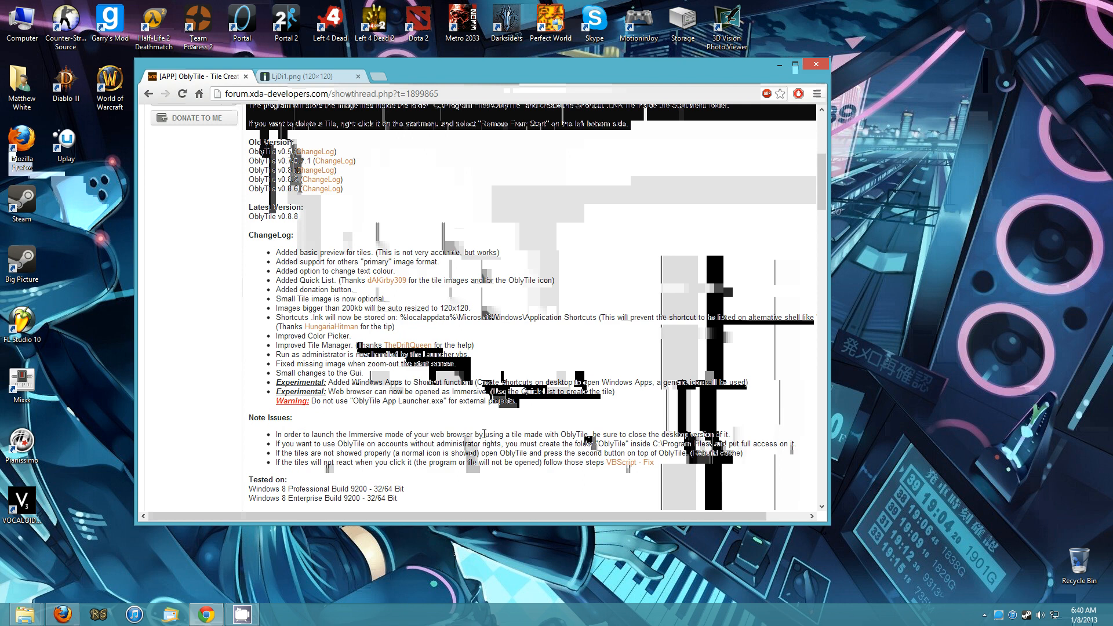
scroll(down, 3)
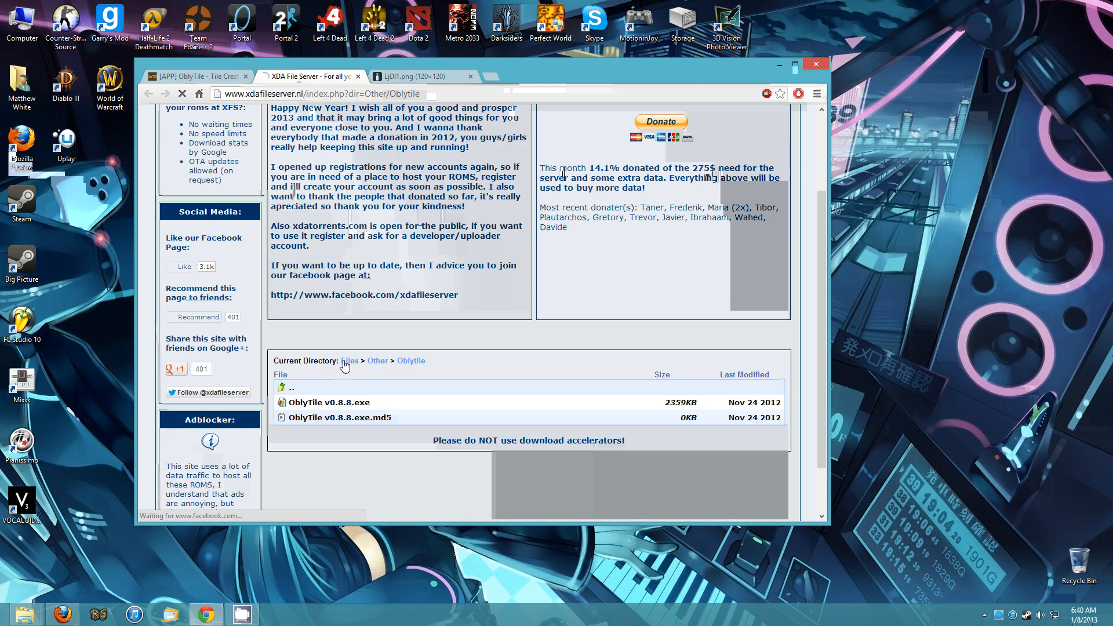
- Download OblyTile v0.8.8.exe from the file list and run it from the download bar
click(331, 403)
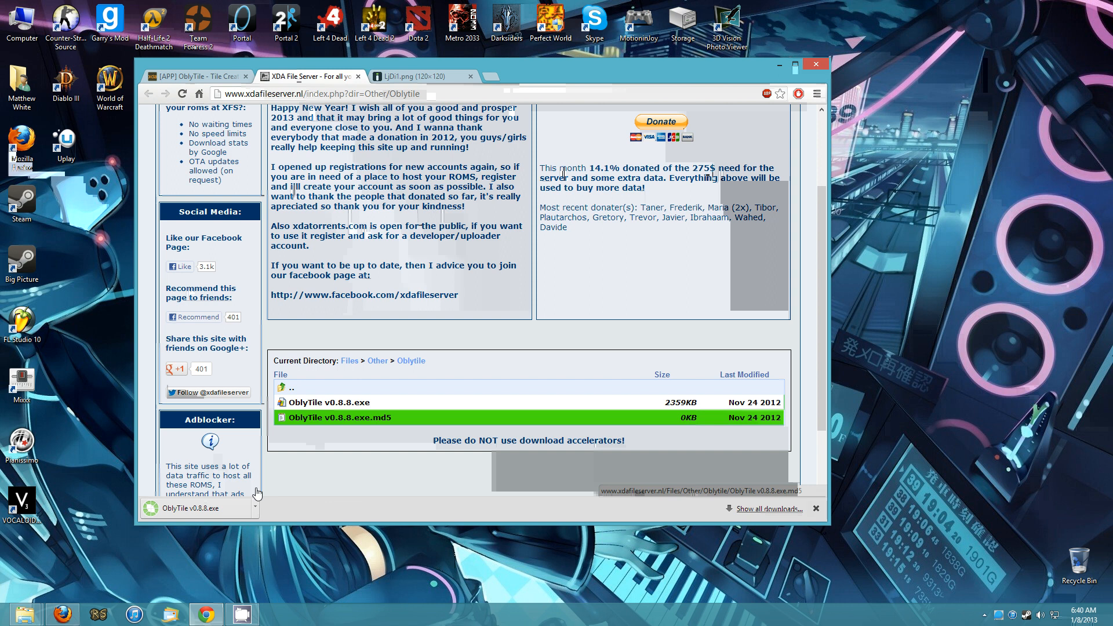
click(174, 508)
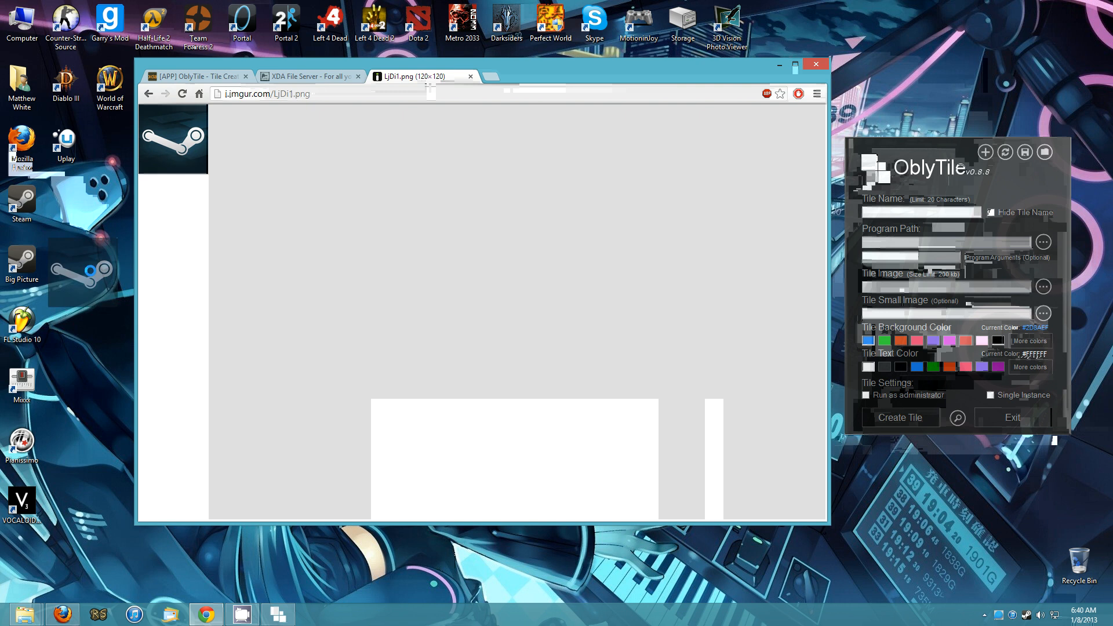
mouse_move(110, 266)
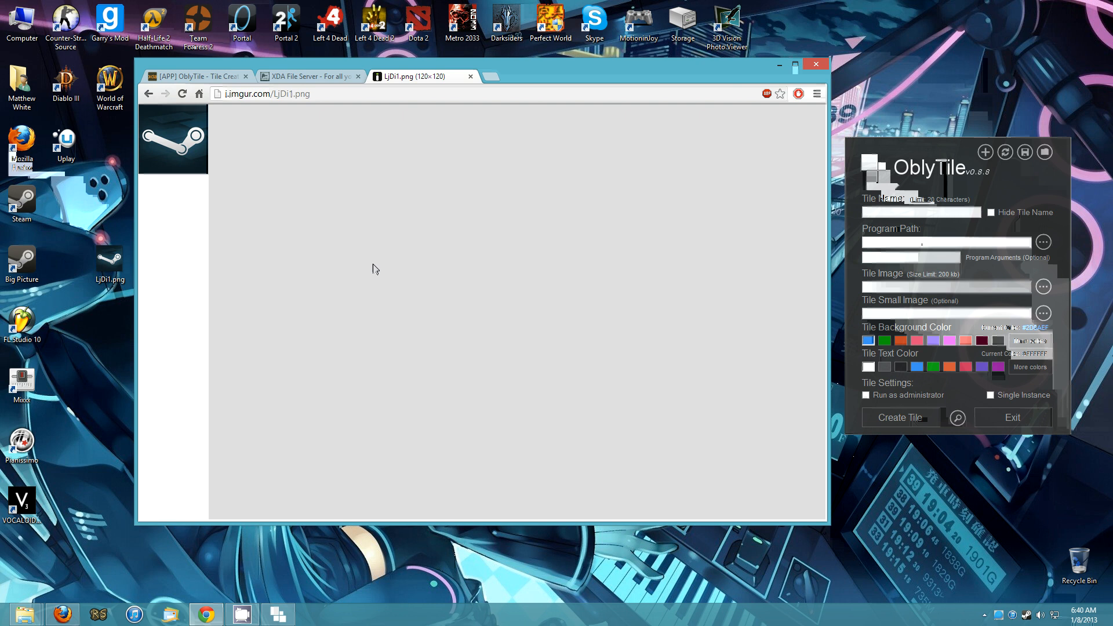
mouse_move(727, 236)
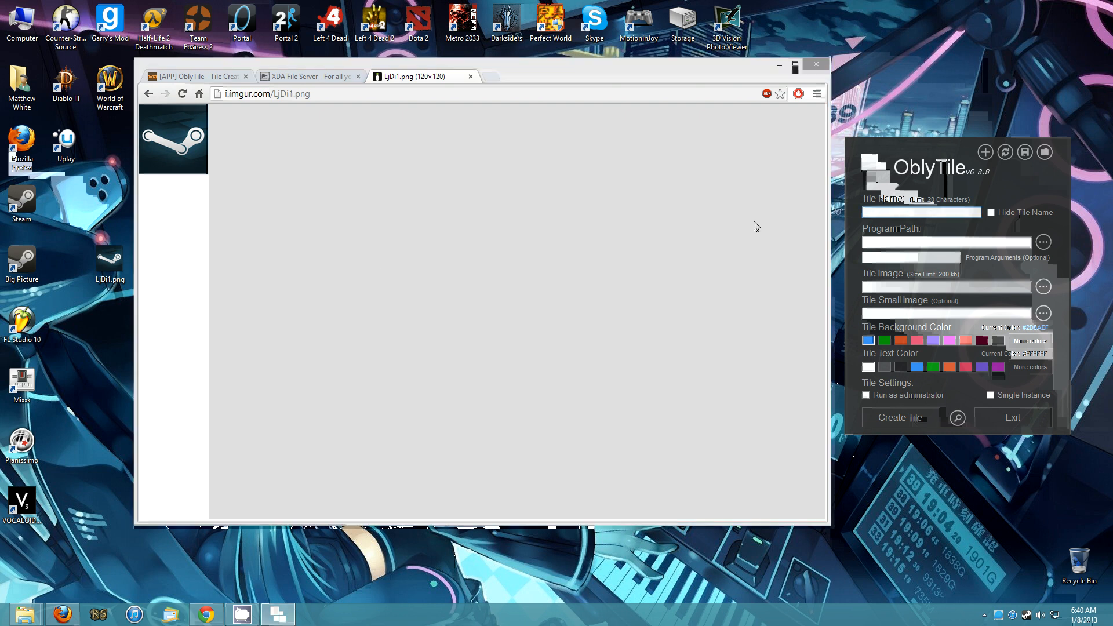
- Name the new tile 'Big Picture' in the Tile Name field
text(Big)
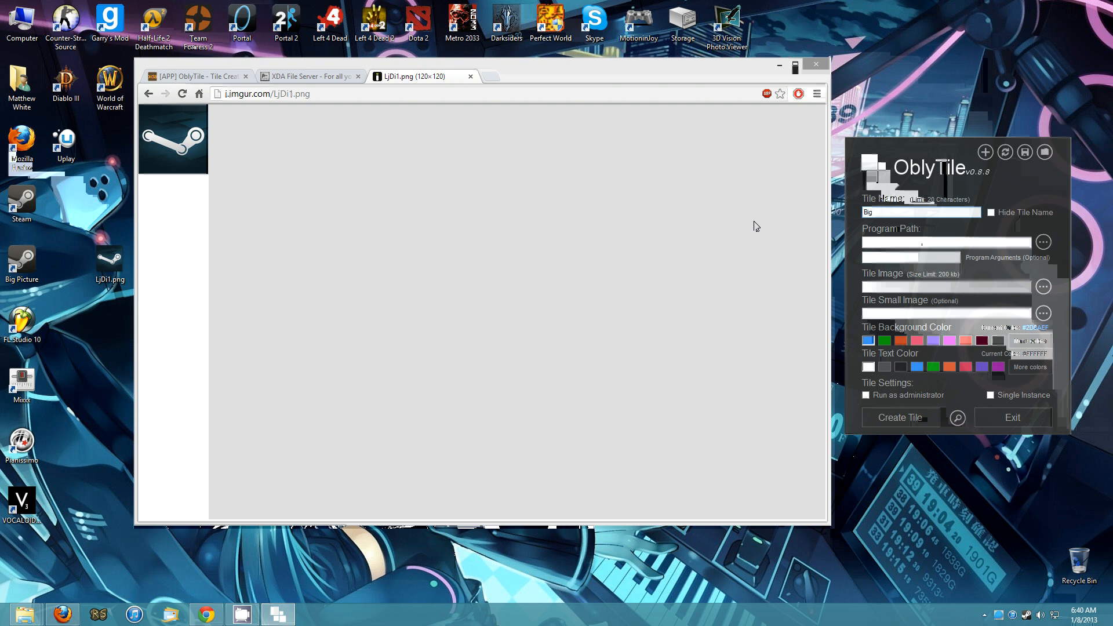
text(Picture)
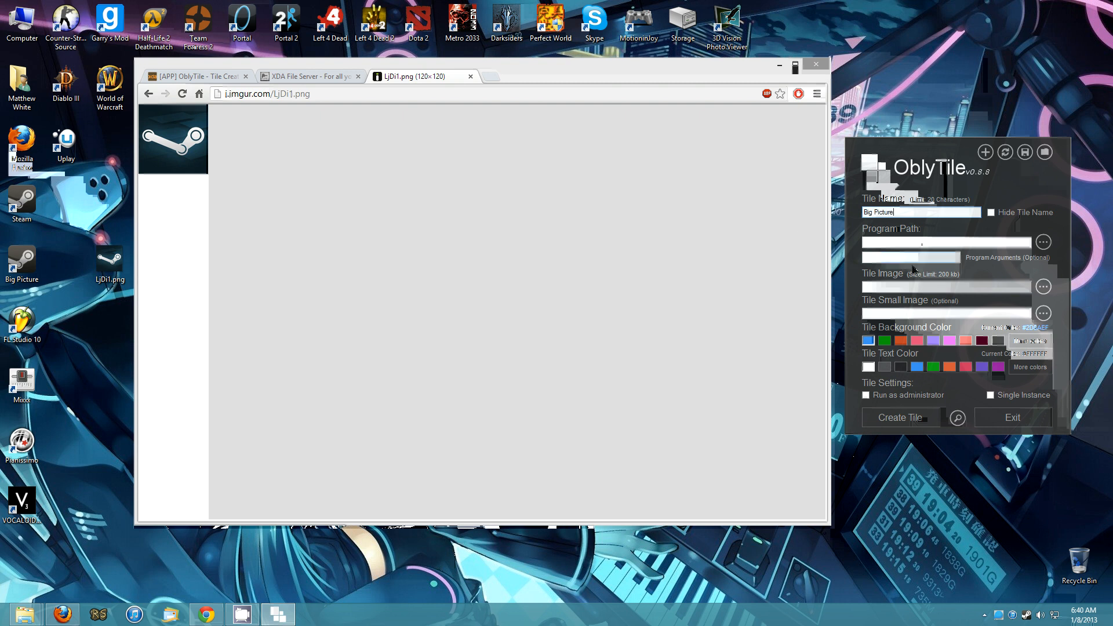
- Set the tile image to LjDi1.png, the Steam logo saved on the desktop
click(1042, 286)
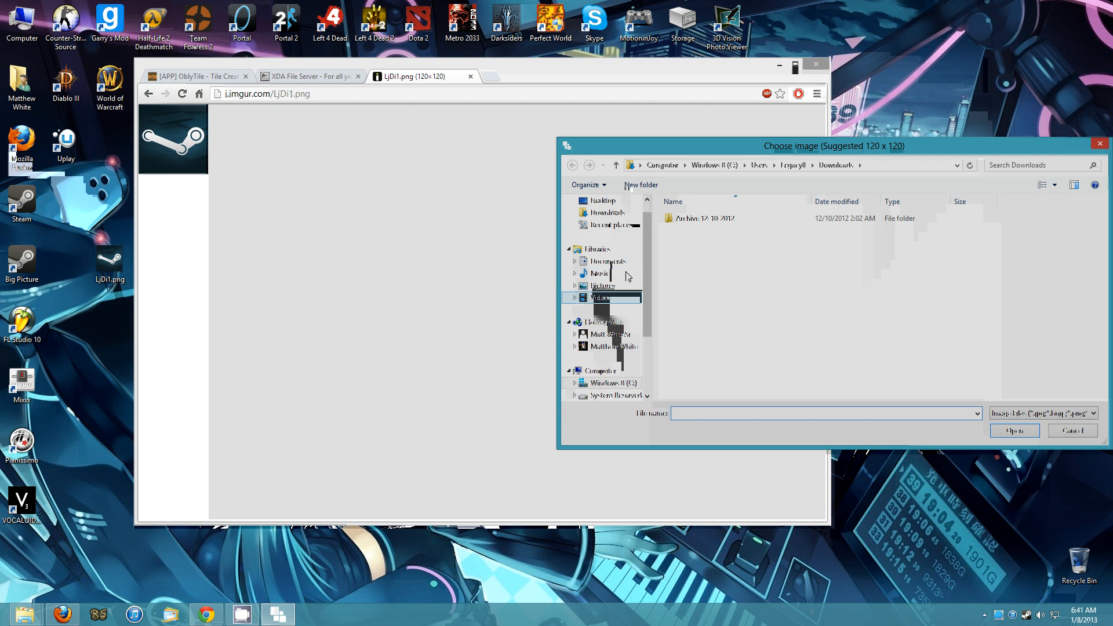
click(601, 200)
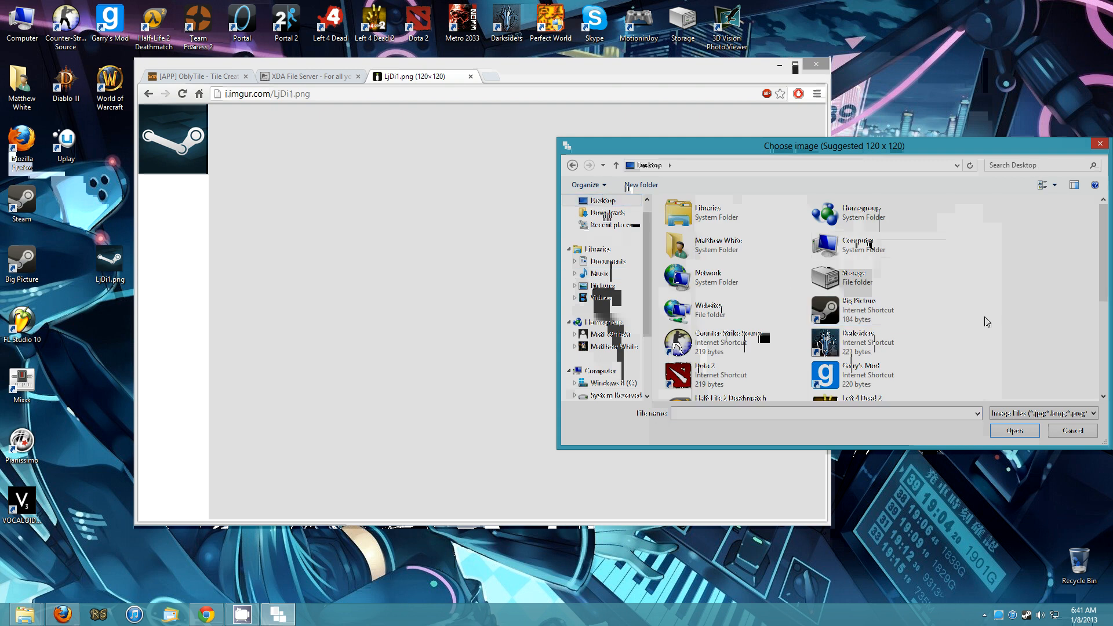
click(1013, 431)
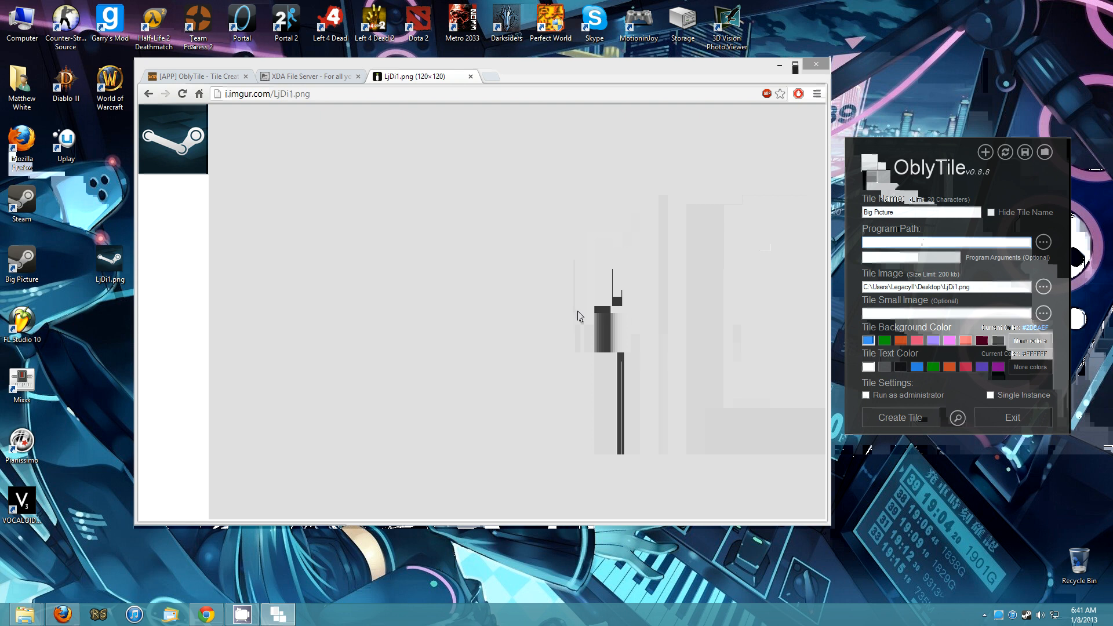
- Set the tile's program path to steam://open/bigpicture
text(steam://open/)
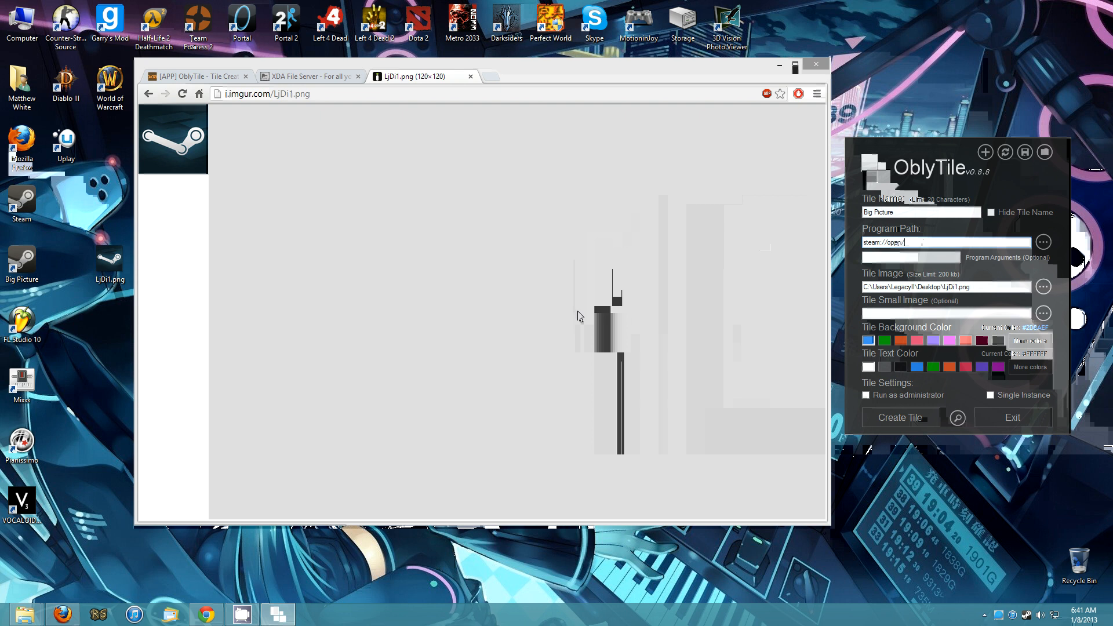
text(bigpicture)
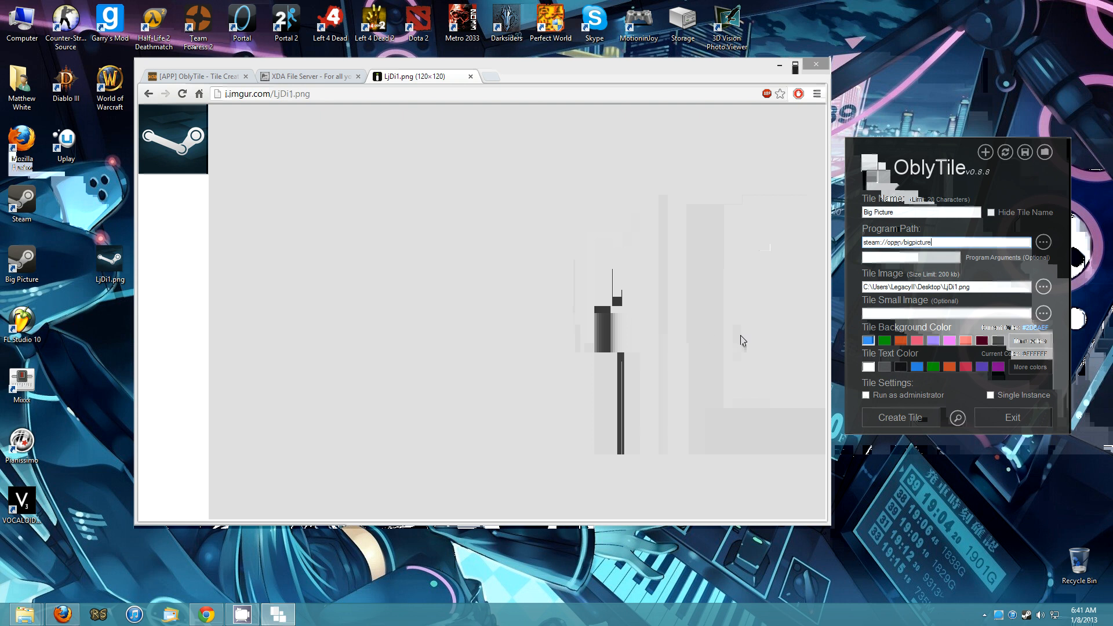
click(944, 313)
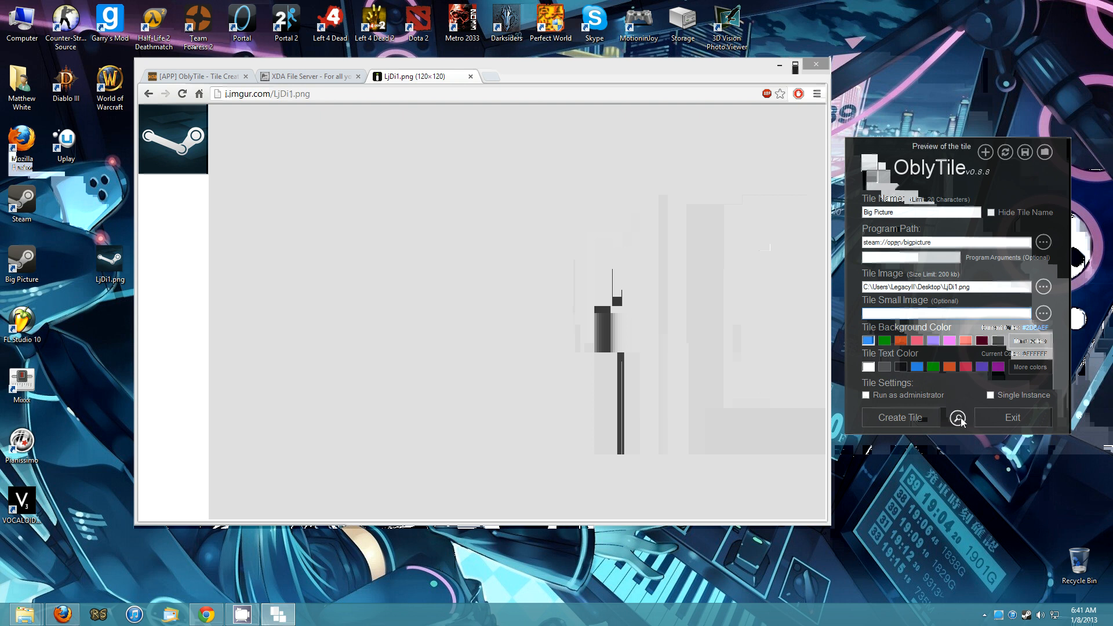
- Preview the Big Picture tile's appearance, then create it
click(958, 417)
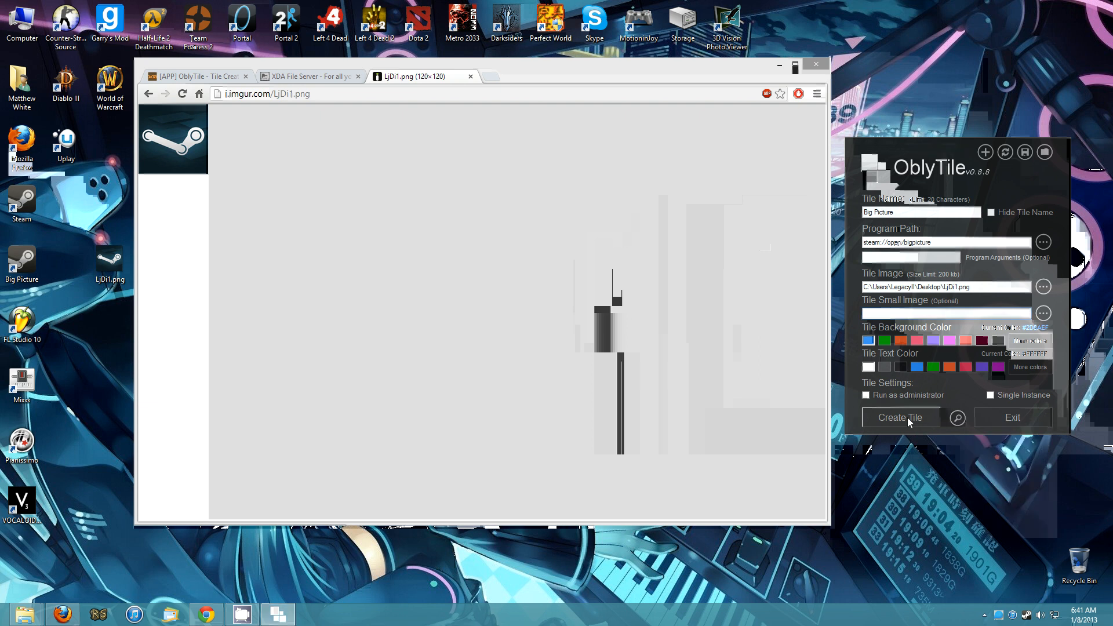
click(900, 417)
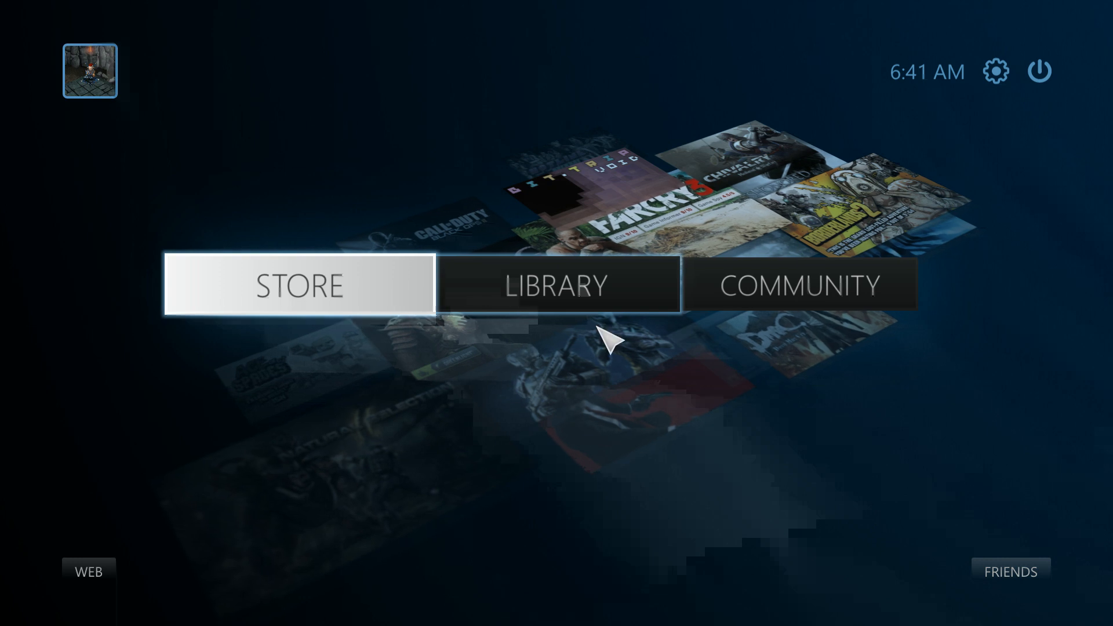
mouse_move(978, 328)
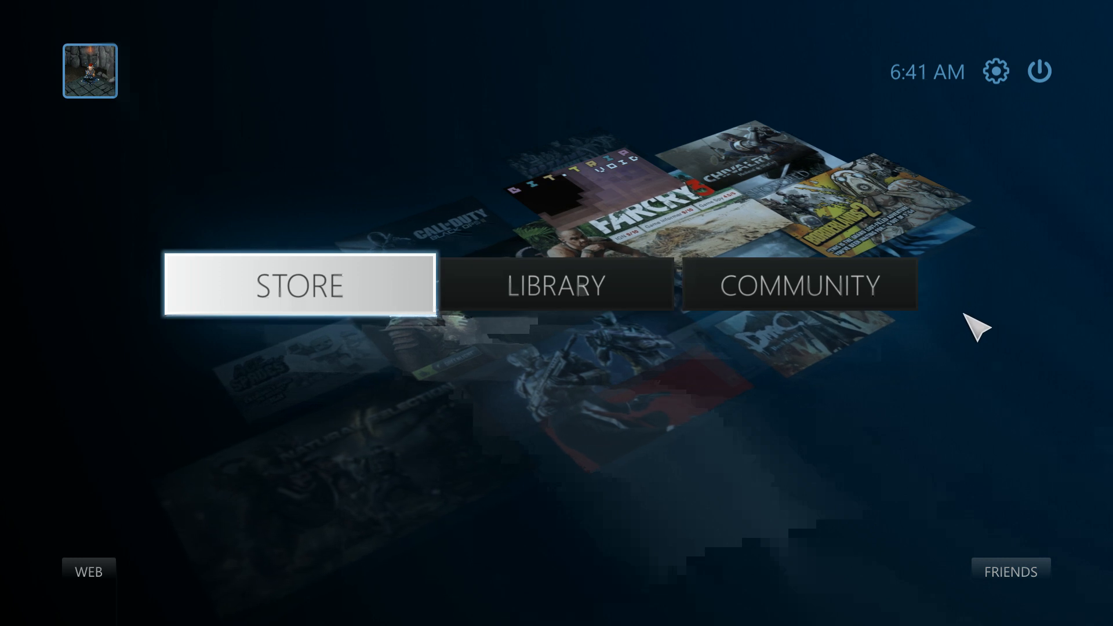